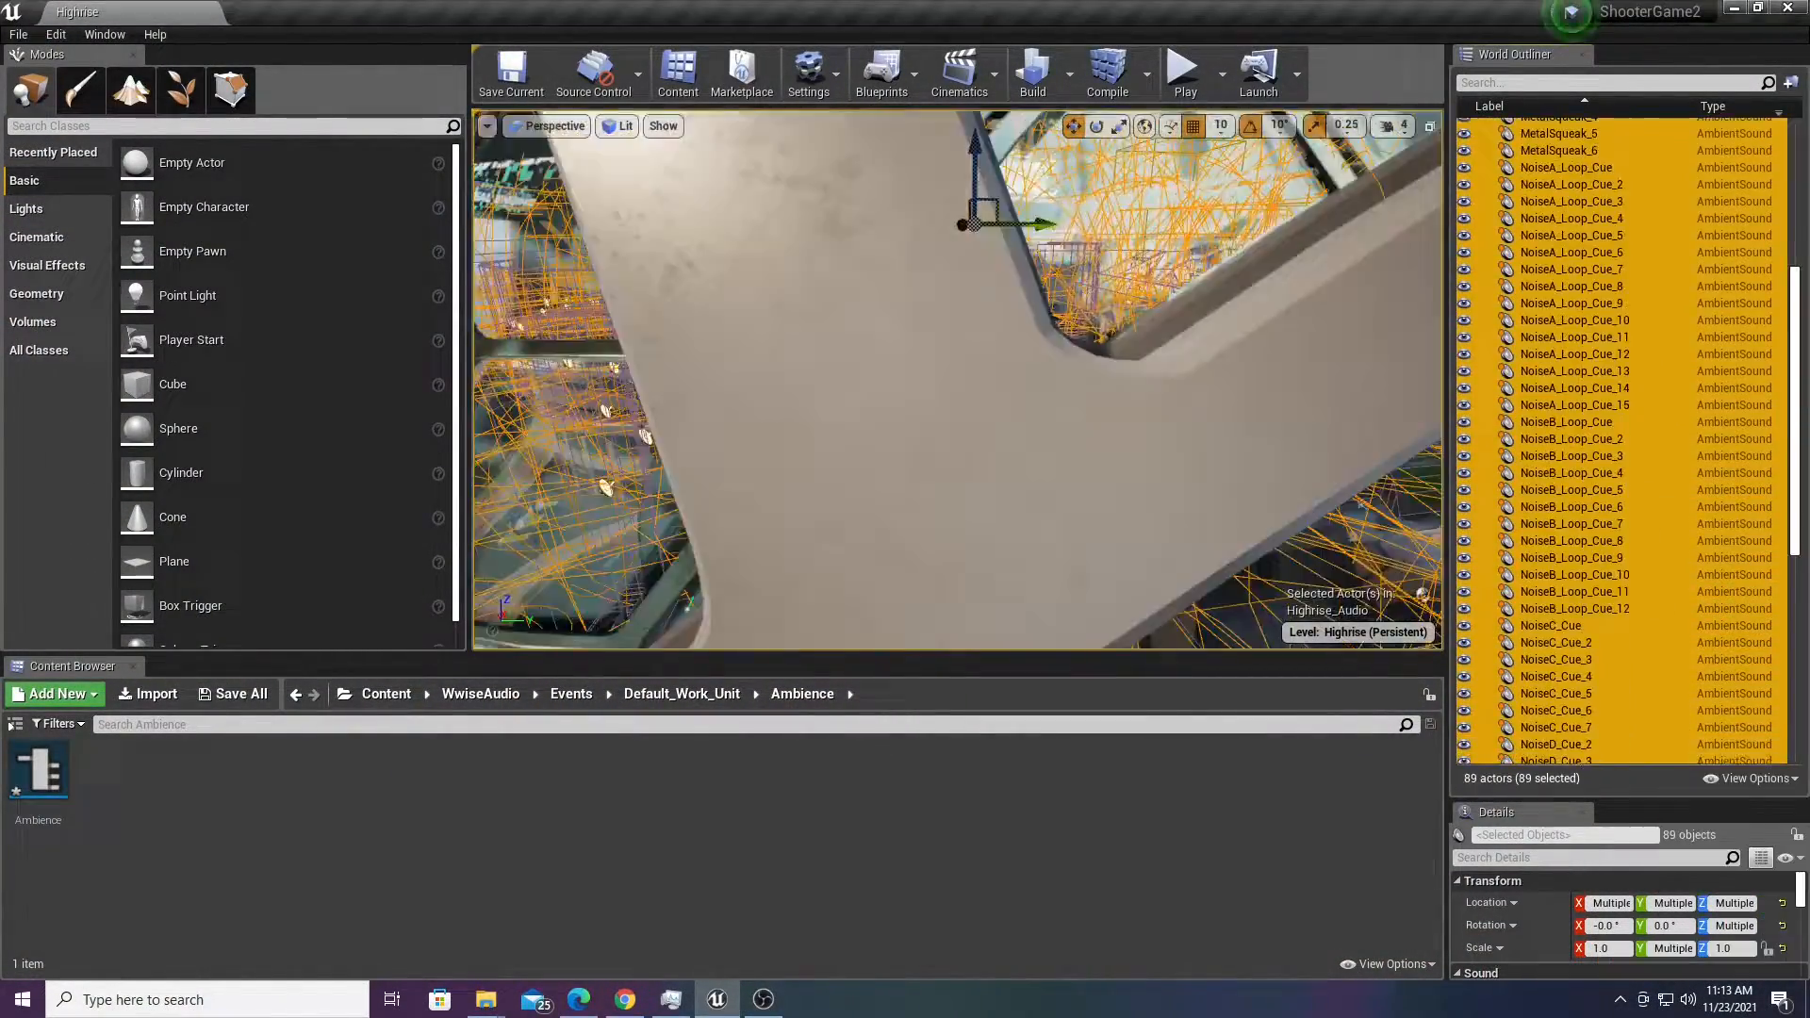
Add another element to the Footstep Map and set its key to M_Concrete
{"action": "left_click", "coordinate": [670, 999]}
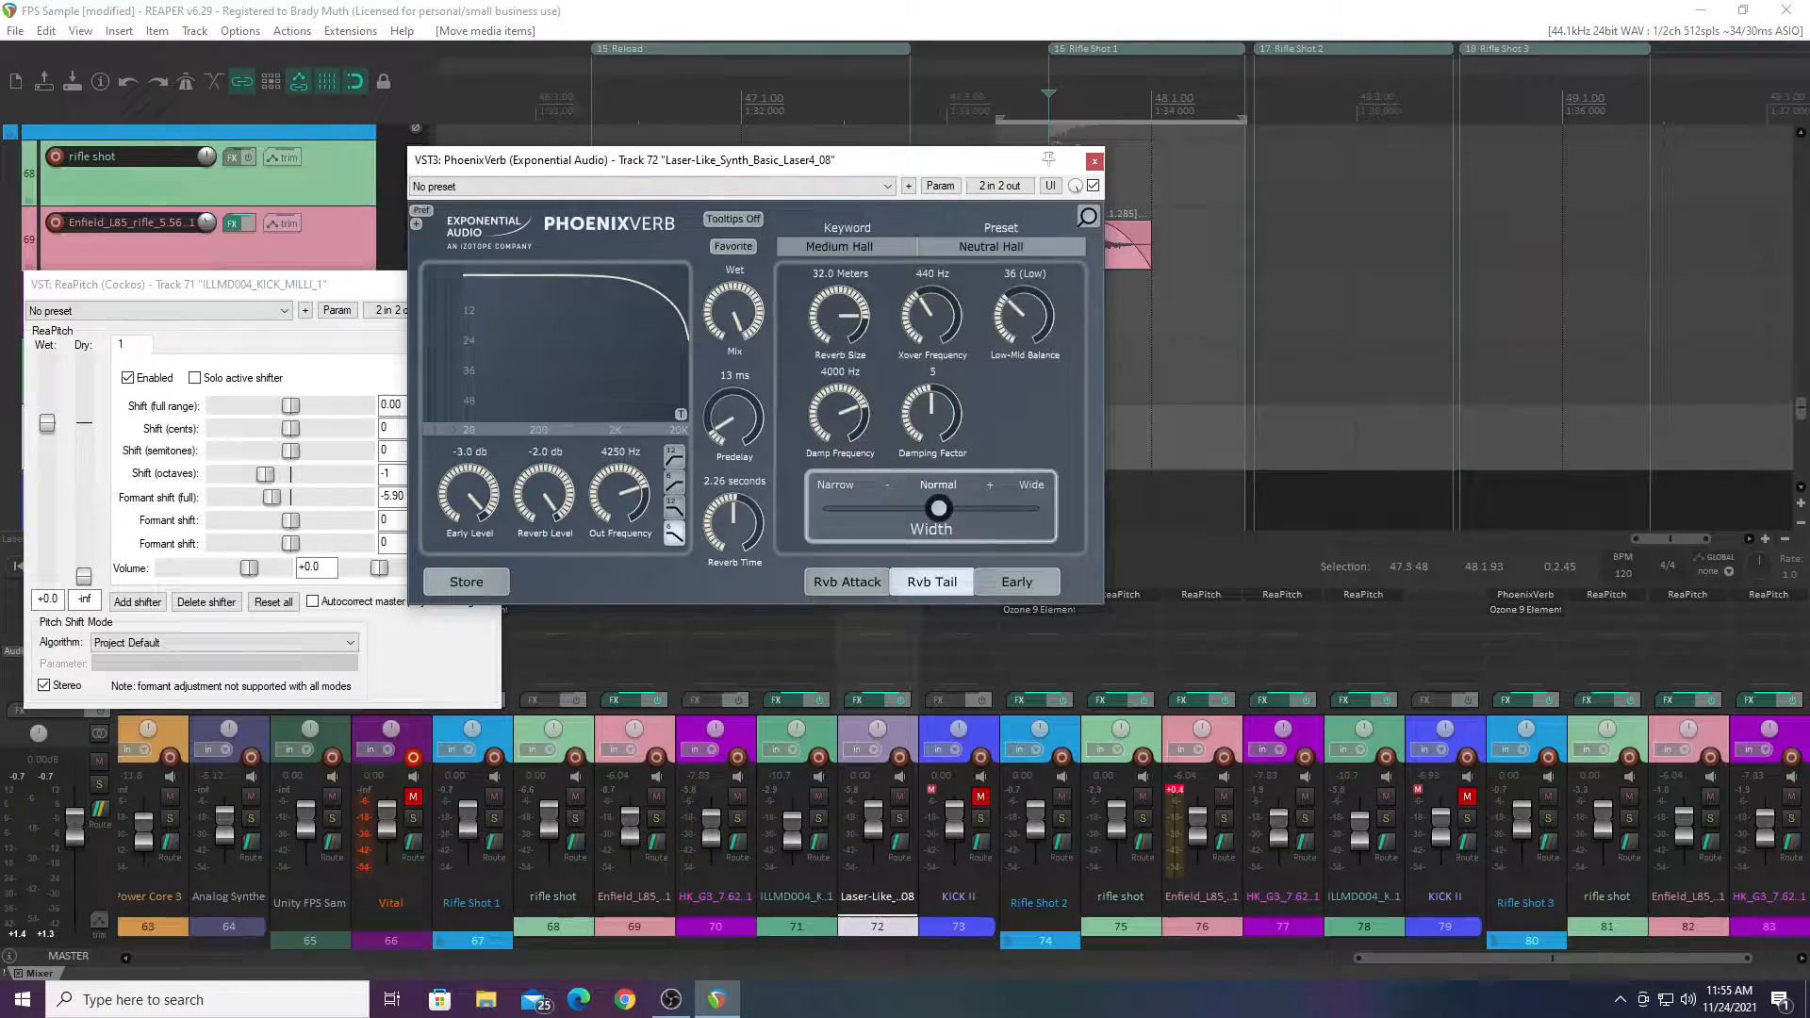
{"action": "left_click", "coordinate": [1015, 581]}
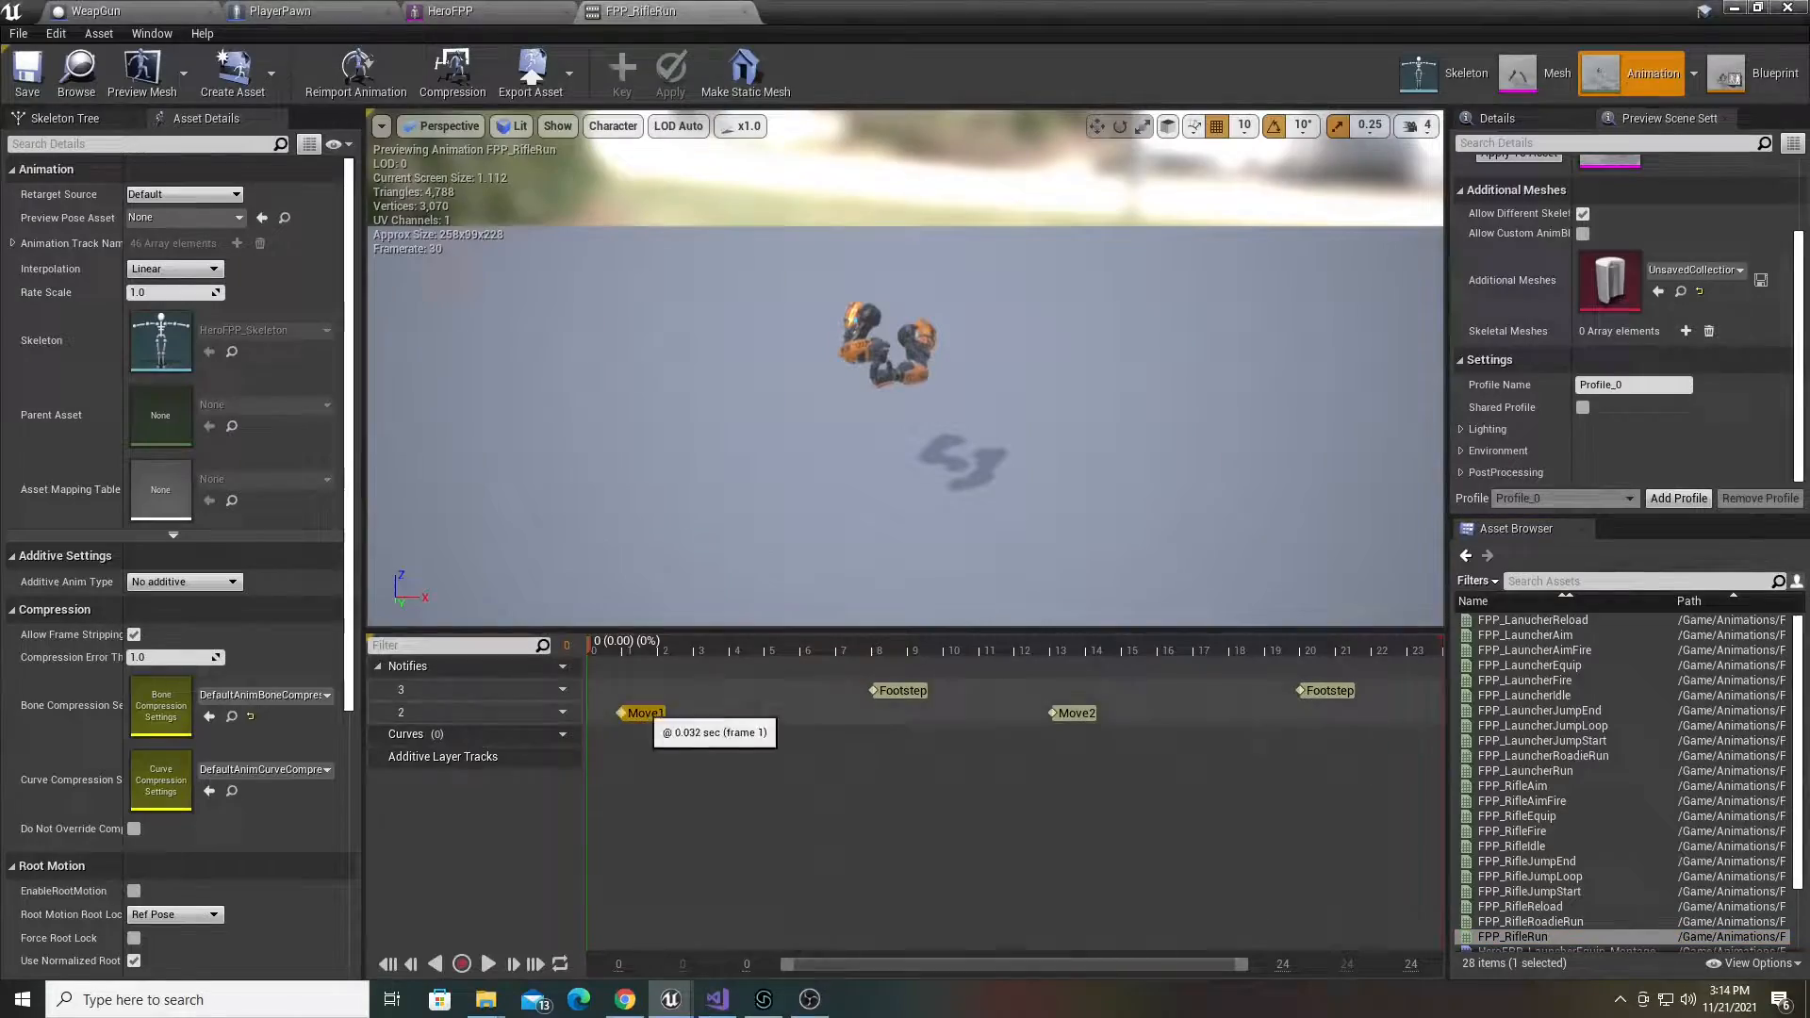
{"action": "double_click", "coordinate": [1532, 921]}
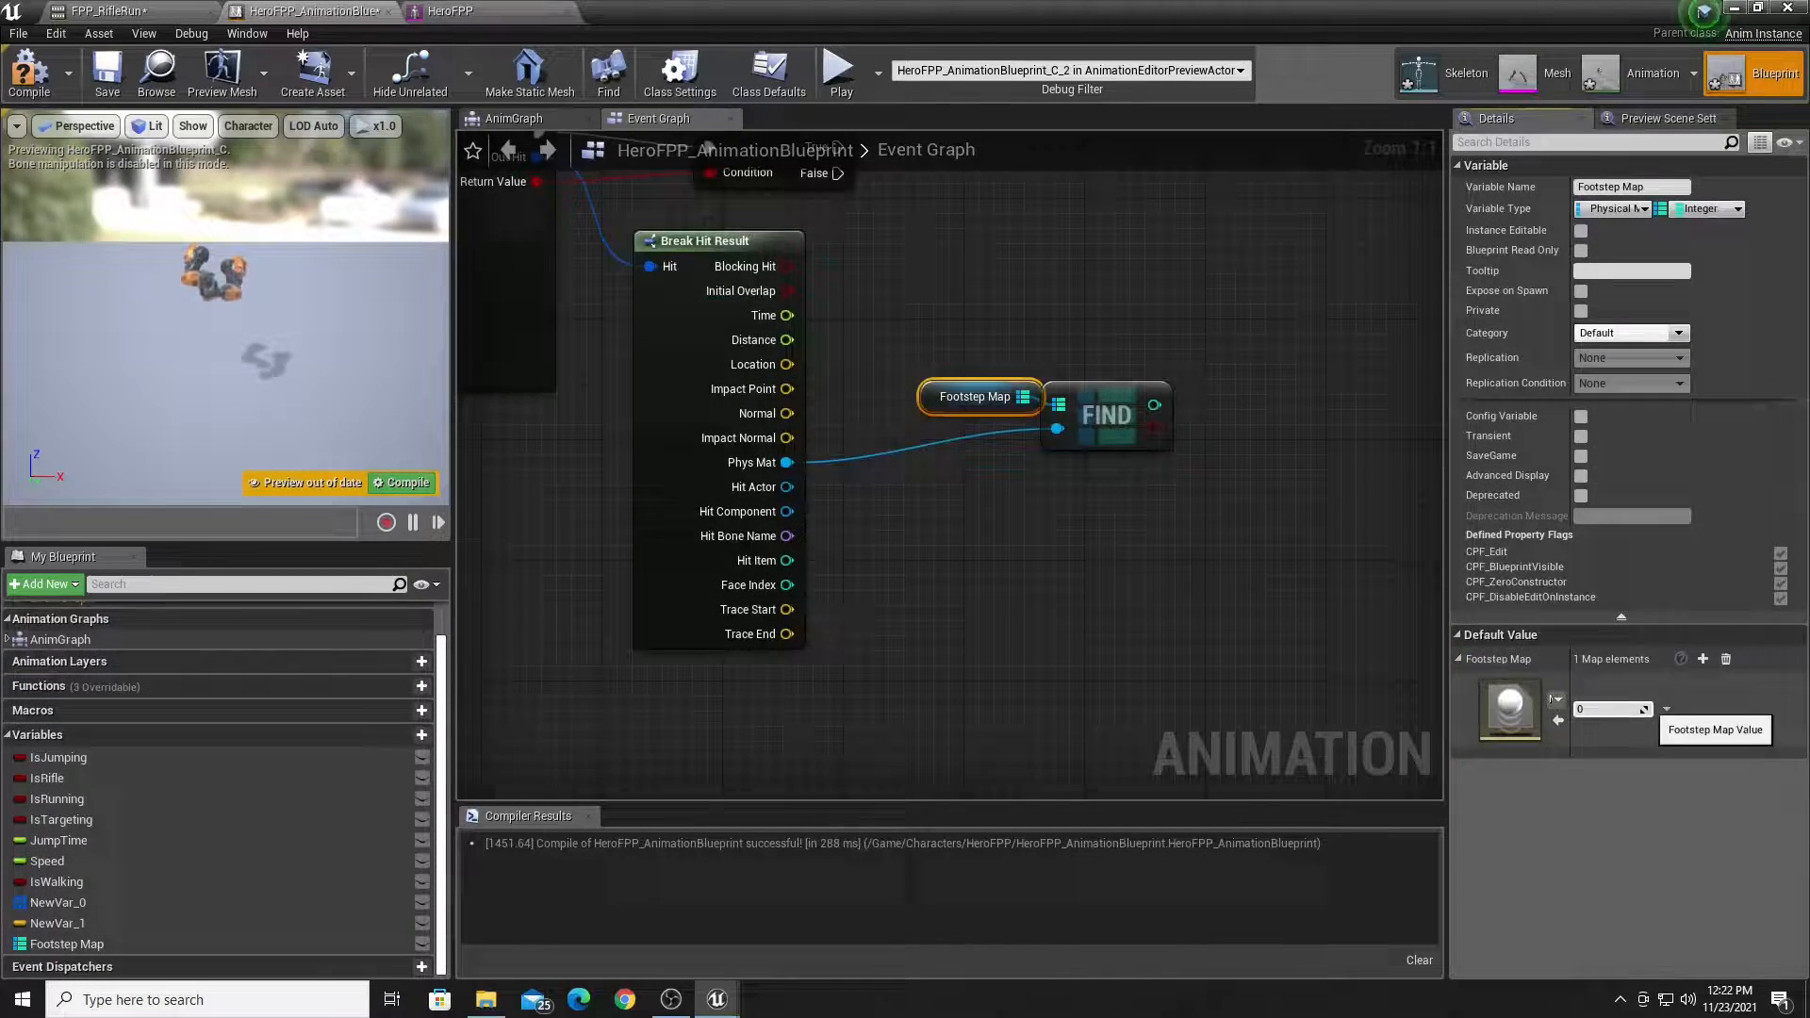
{"action": "left_click", "coordinate": [1702, 658]}
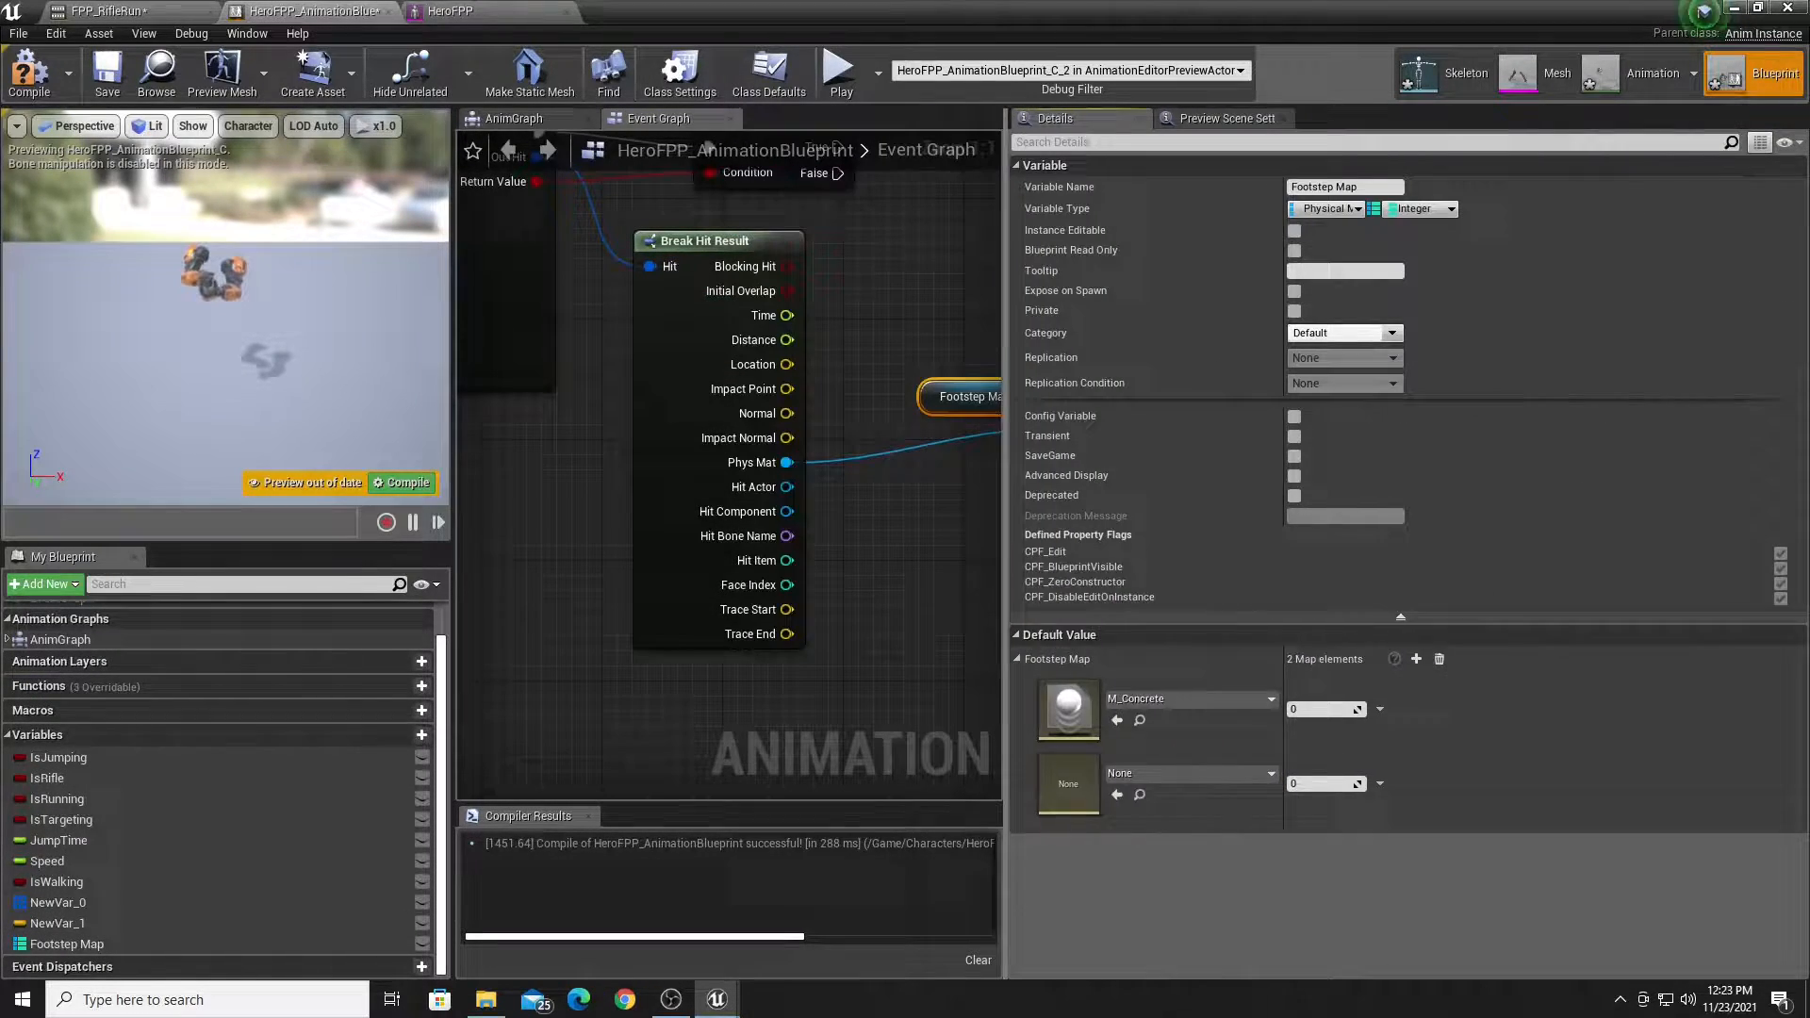
{"action": "left_click", "coordinate": [1189, 699]}
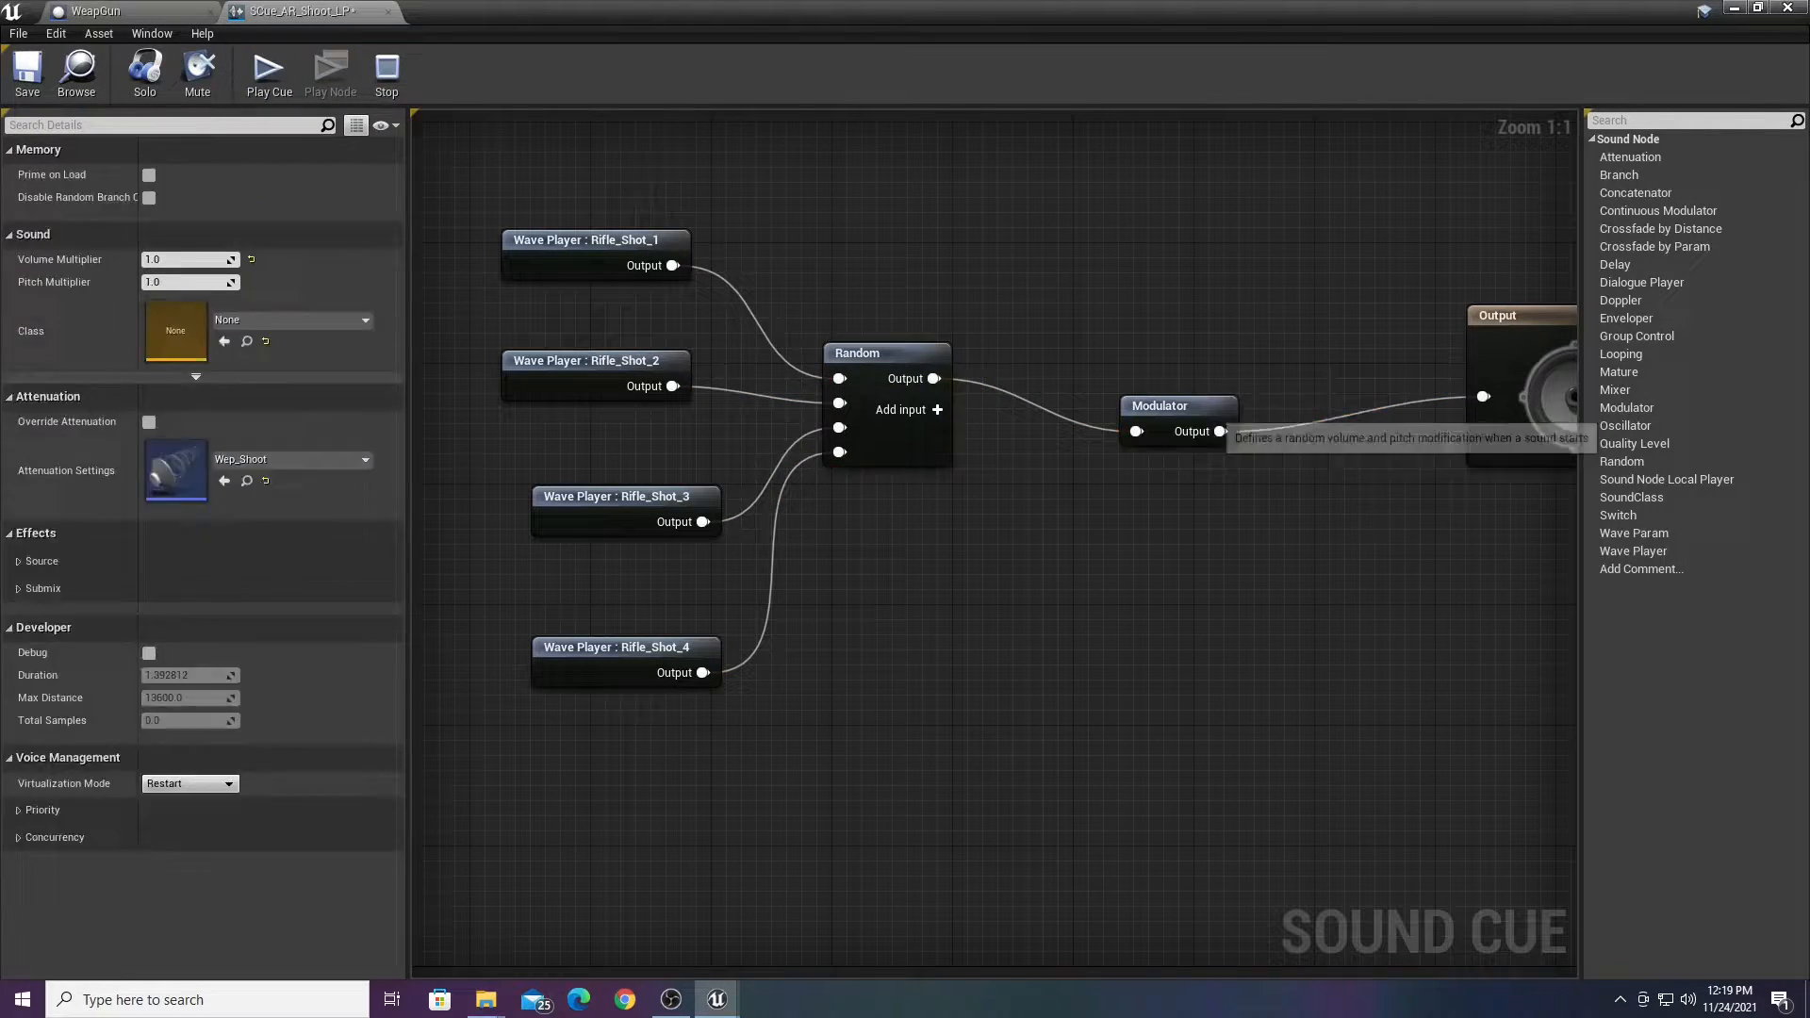
Add empty Wave Player nodes to the rifle shot cue and open the Sound Wave dropdown
{"action": "left_click", "coordinate": [1176, 405]}
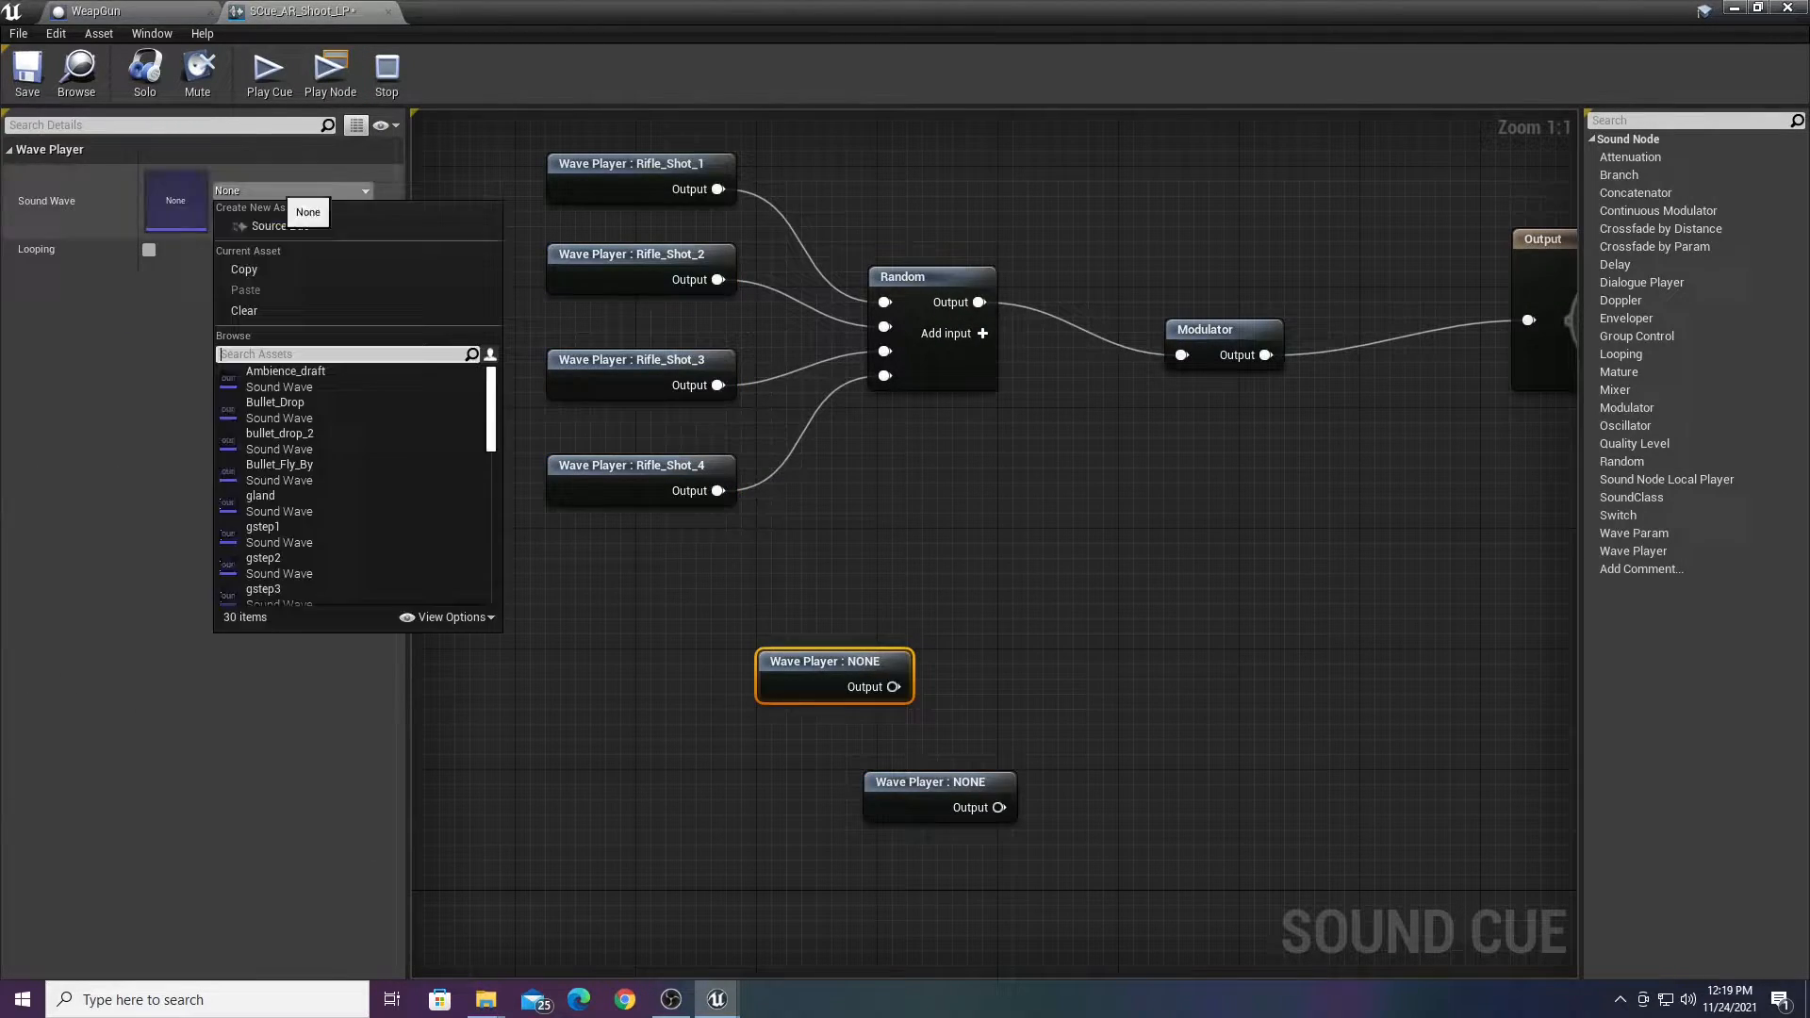
{"action": "left_click", "coordinate": [279, 433]}
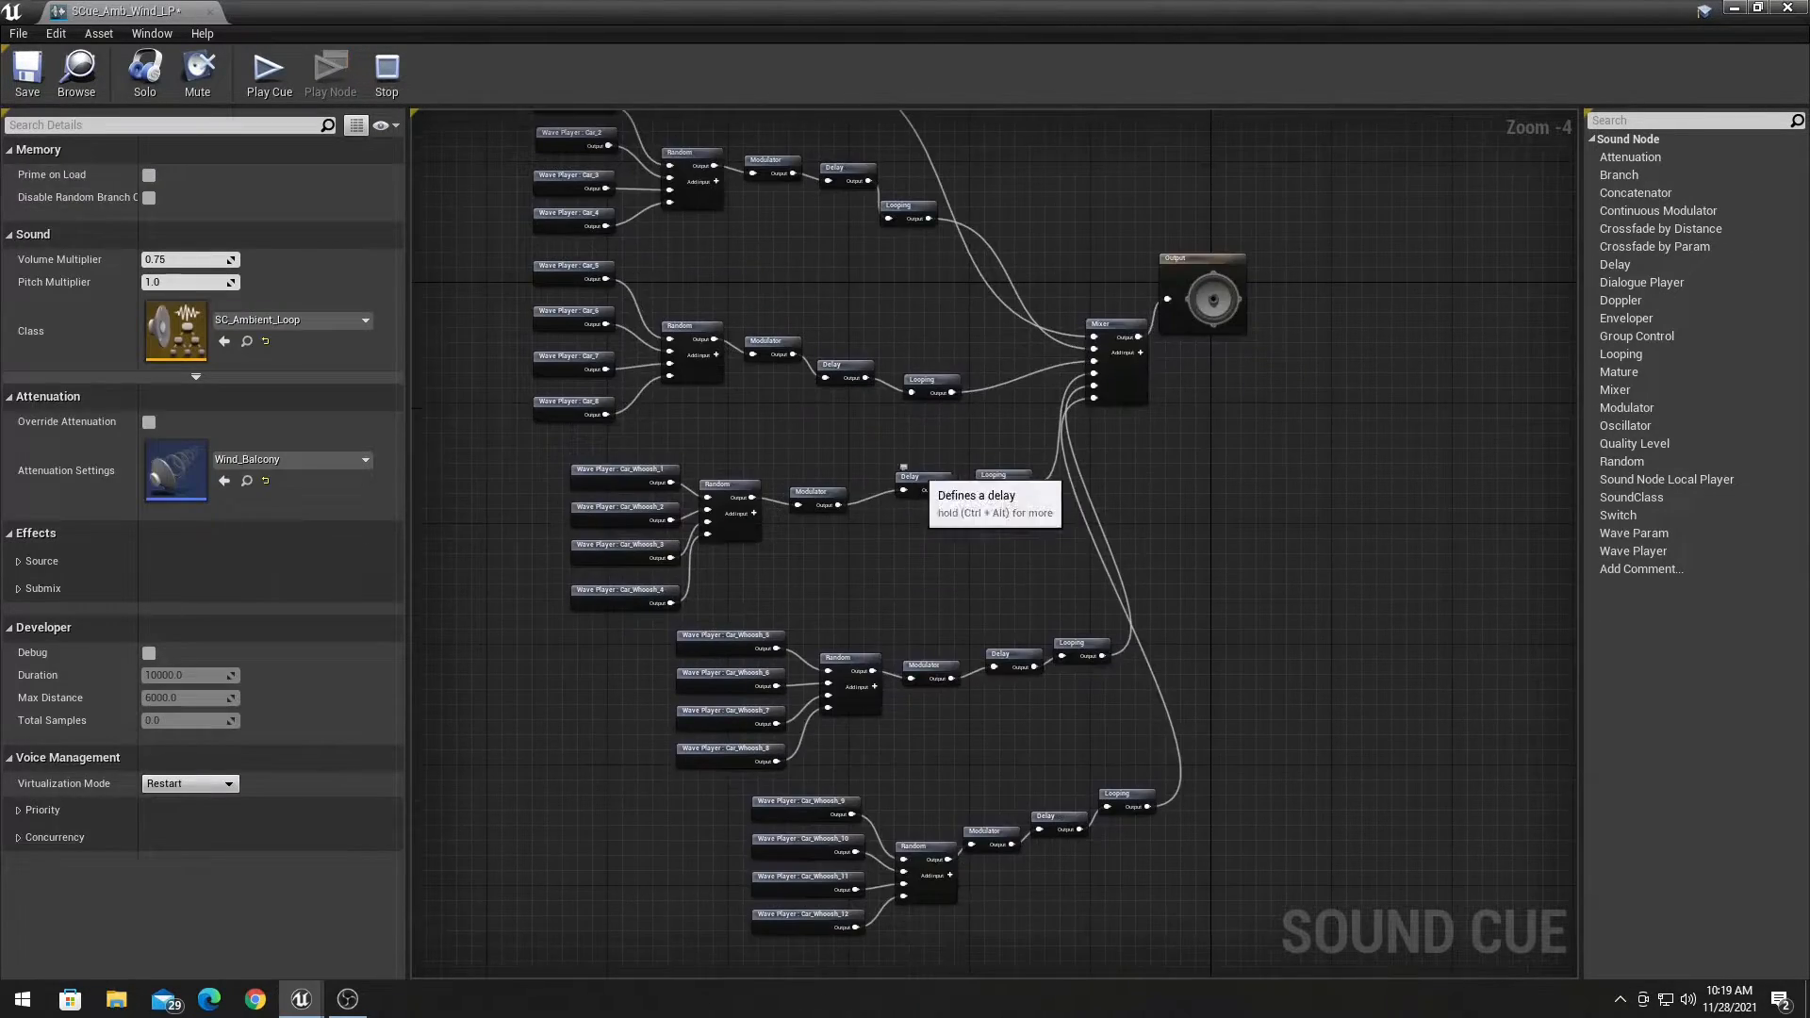
Set the bottom wind branch's Delay node to Delay Min 0.5 and Delay Max 1.5
{"action": "left_click", "coordinate": [1054, 815]}
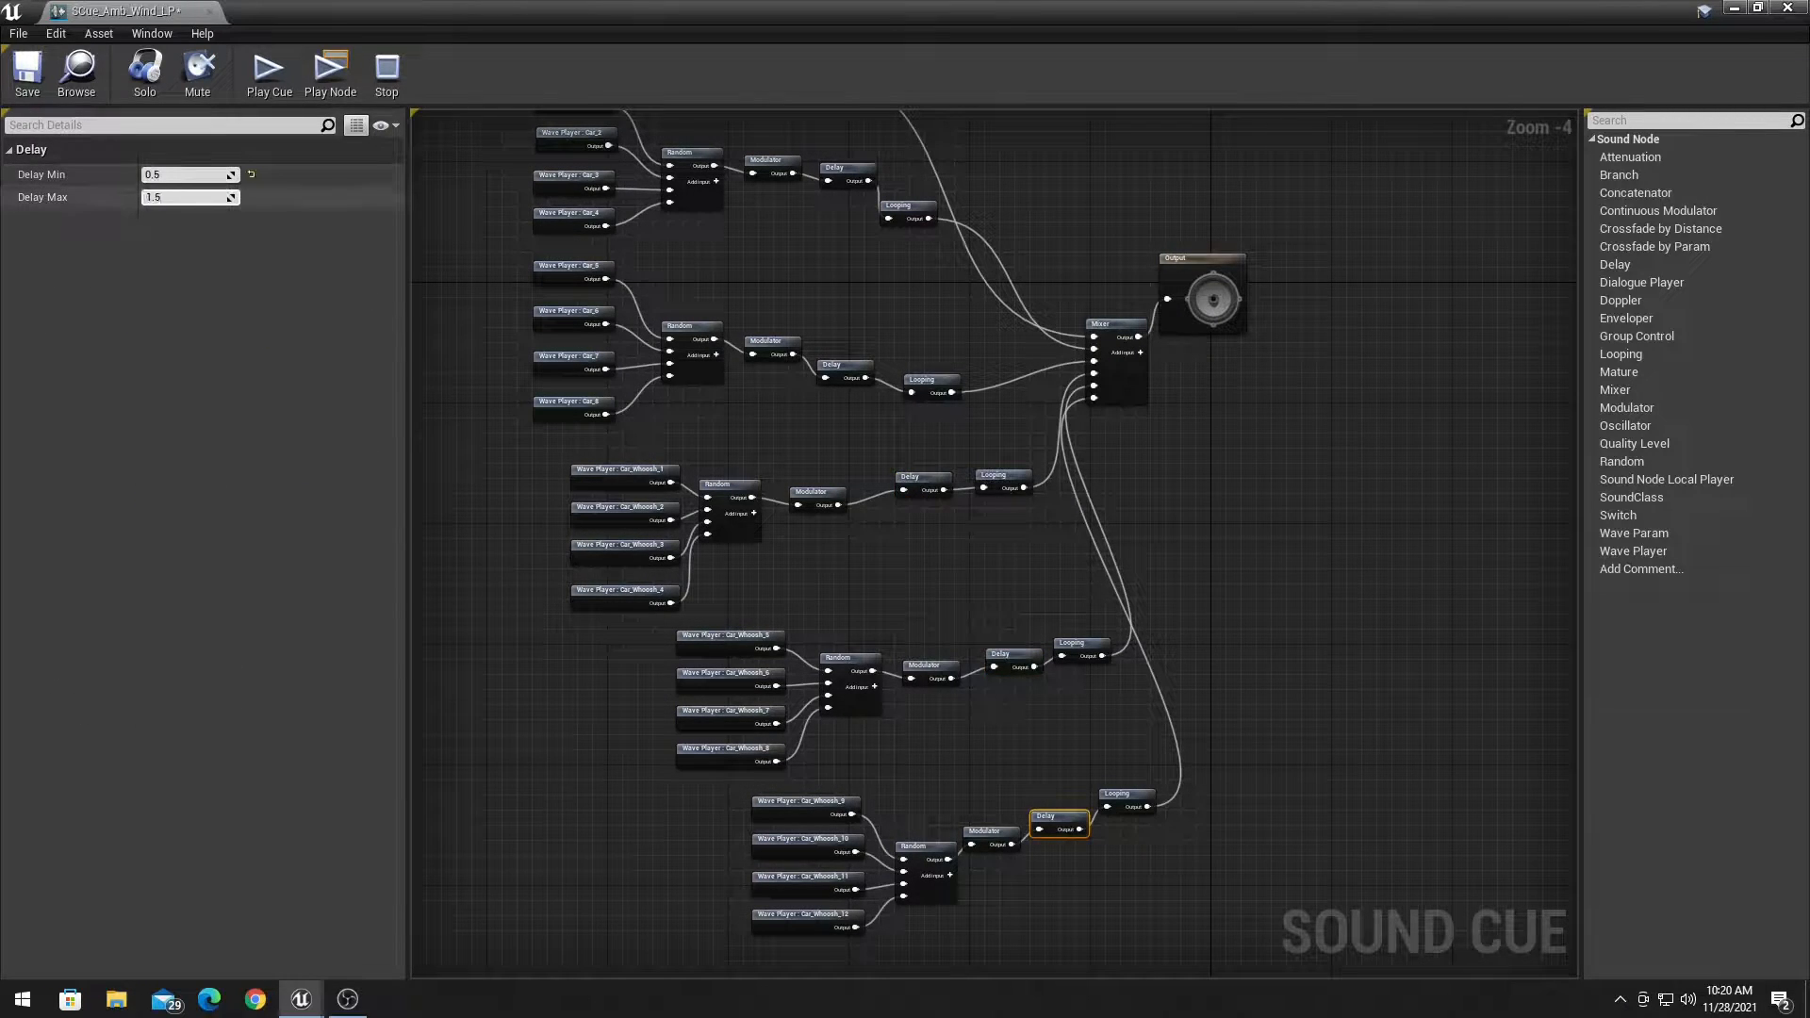
{"action": "left_click", "coordinate": [1091, 514]}
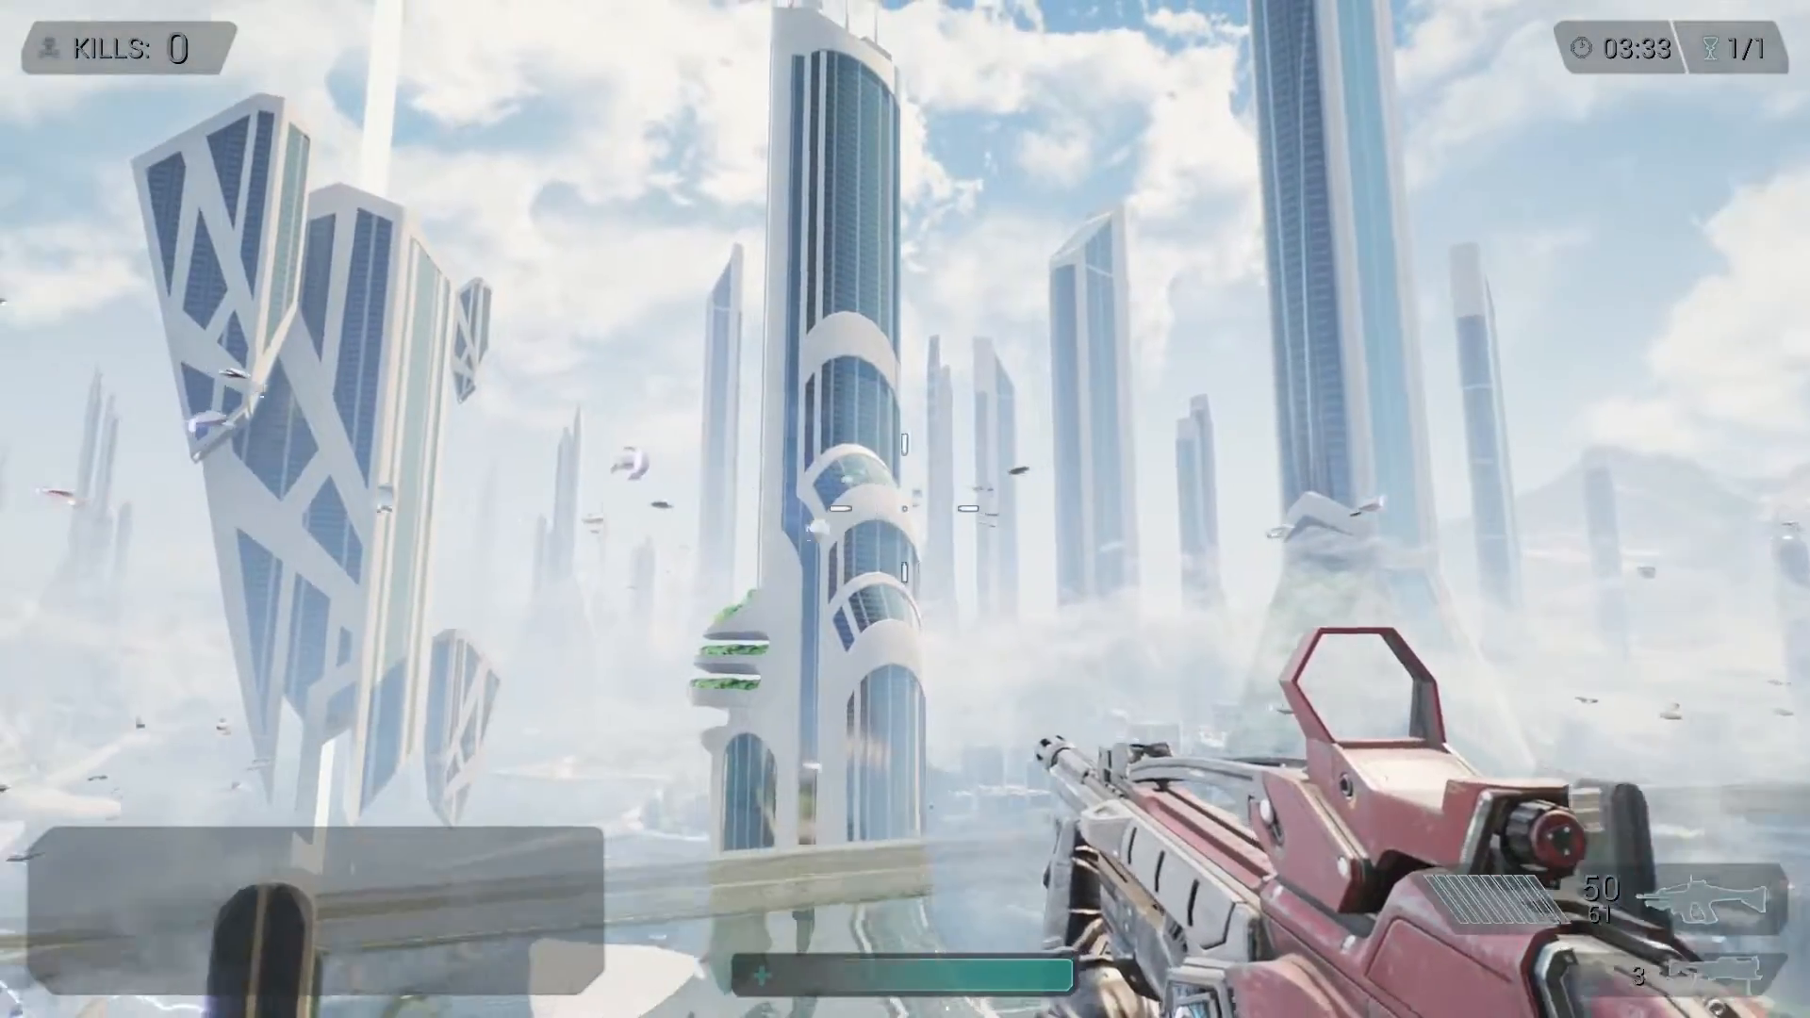
Fire the rifle, then the launcher twice, then the rifle while aiming down sights
{"action": "left_click", "coordinate": [905, 509]}
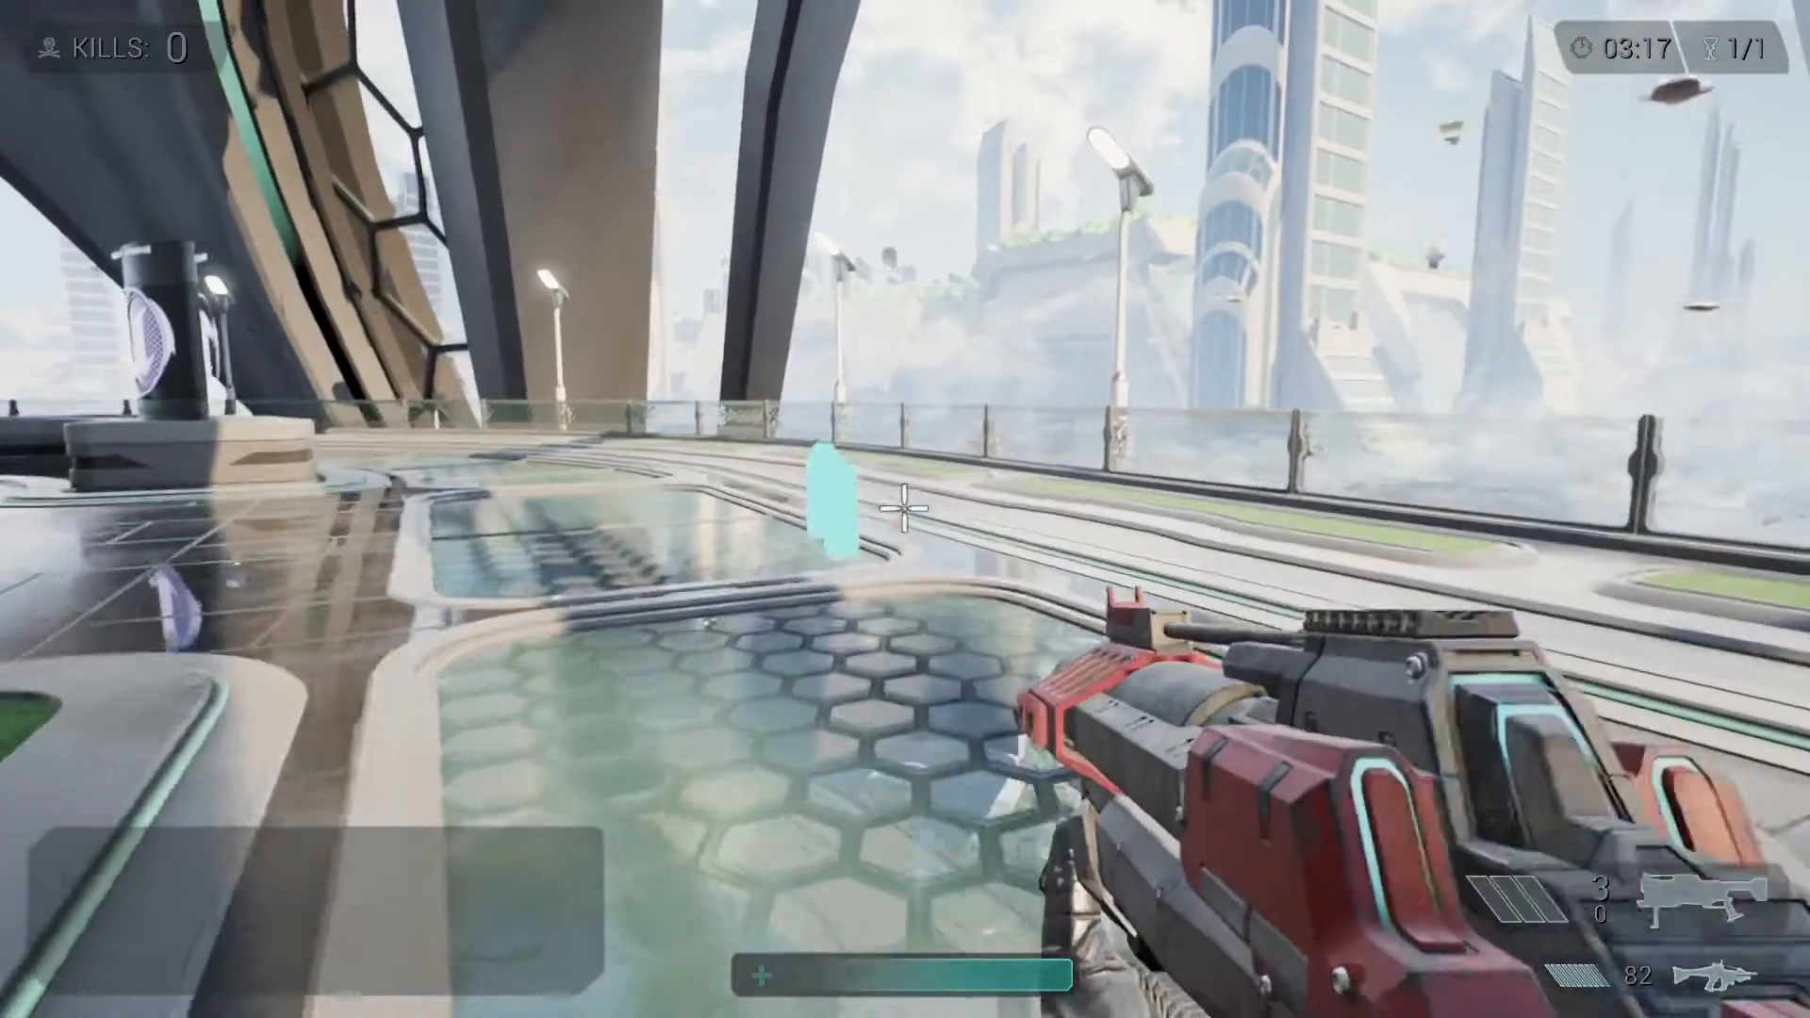
{"action": "left_click", "coordinate": [905, 501]}
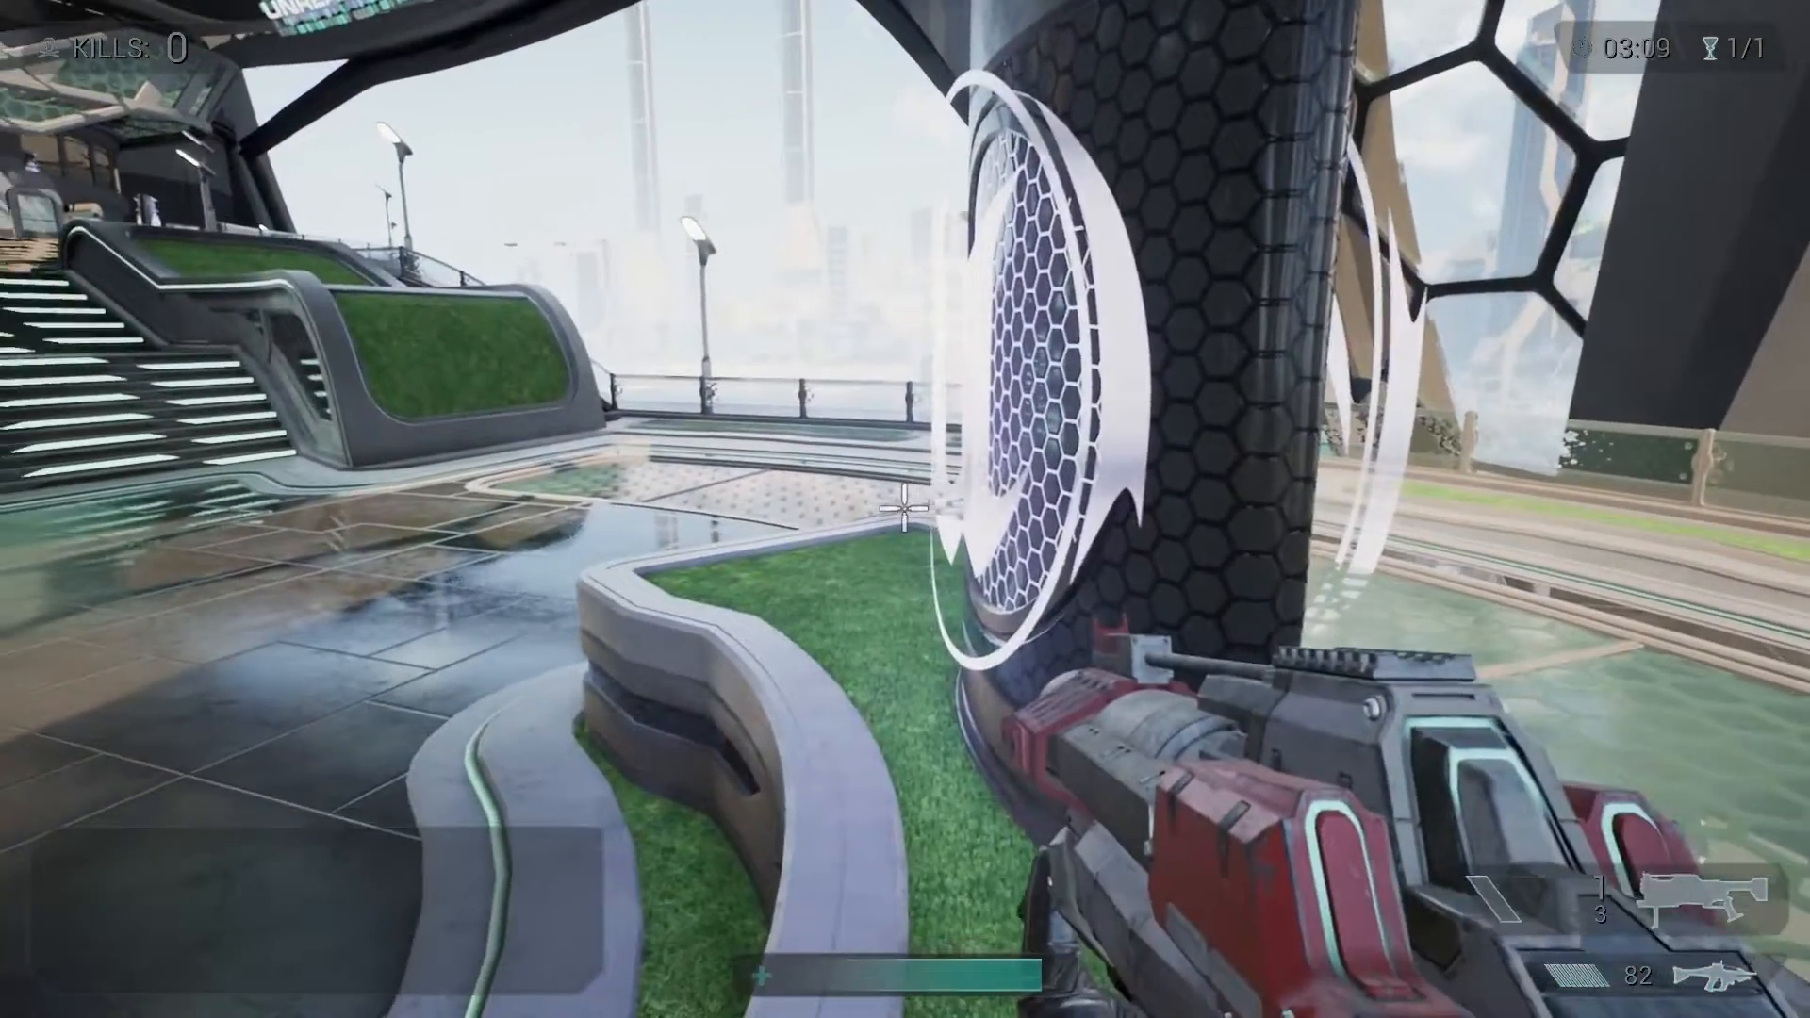
{"action": "left_click", "coordinate": [905, 509]}
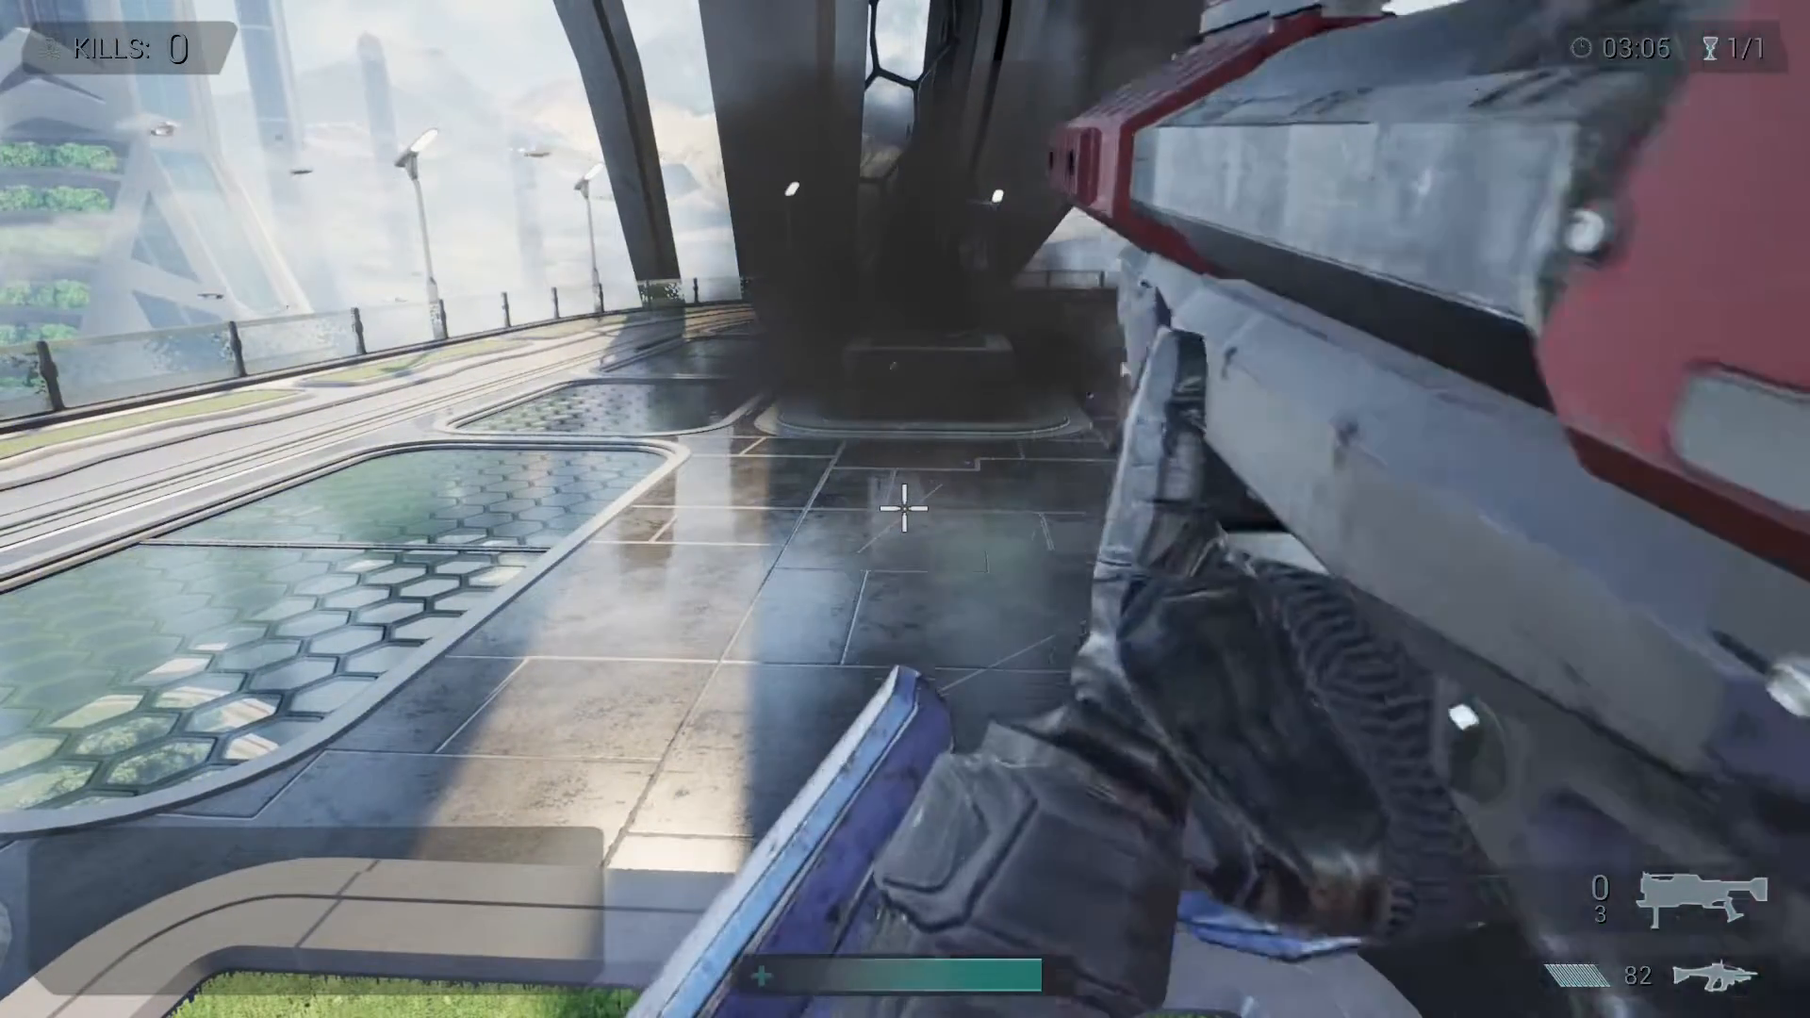
{"action": "left_click", "coordinate": [905, 509]}
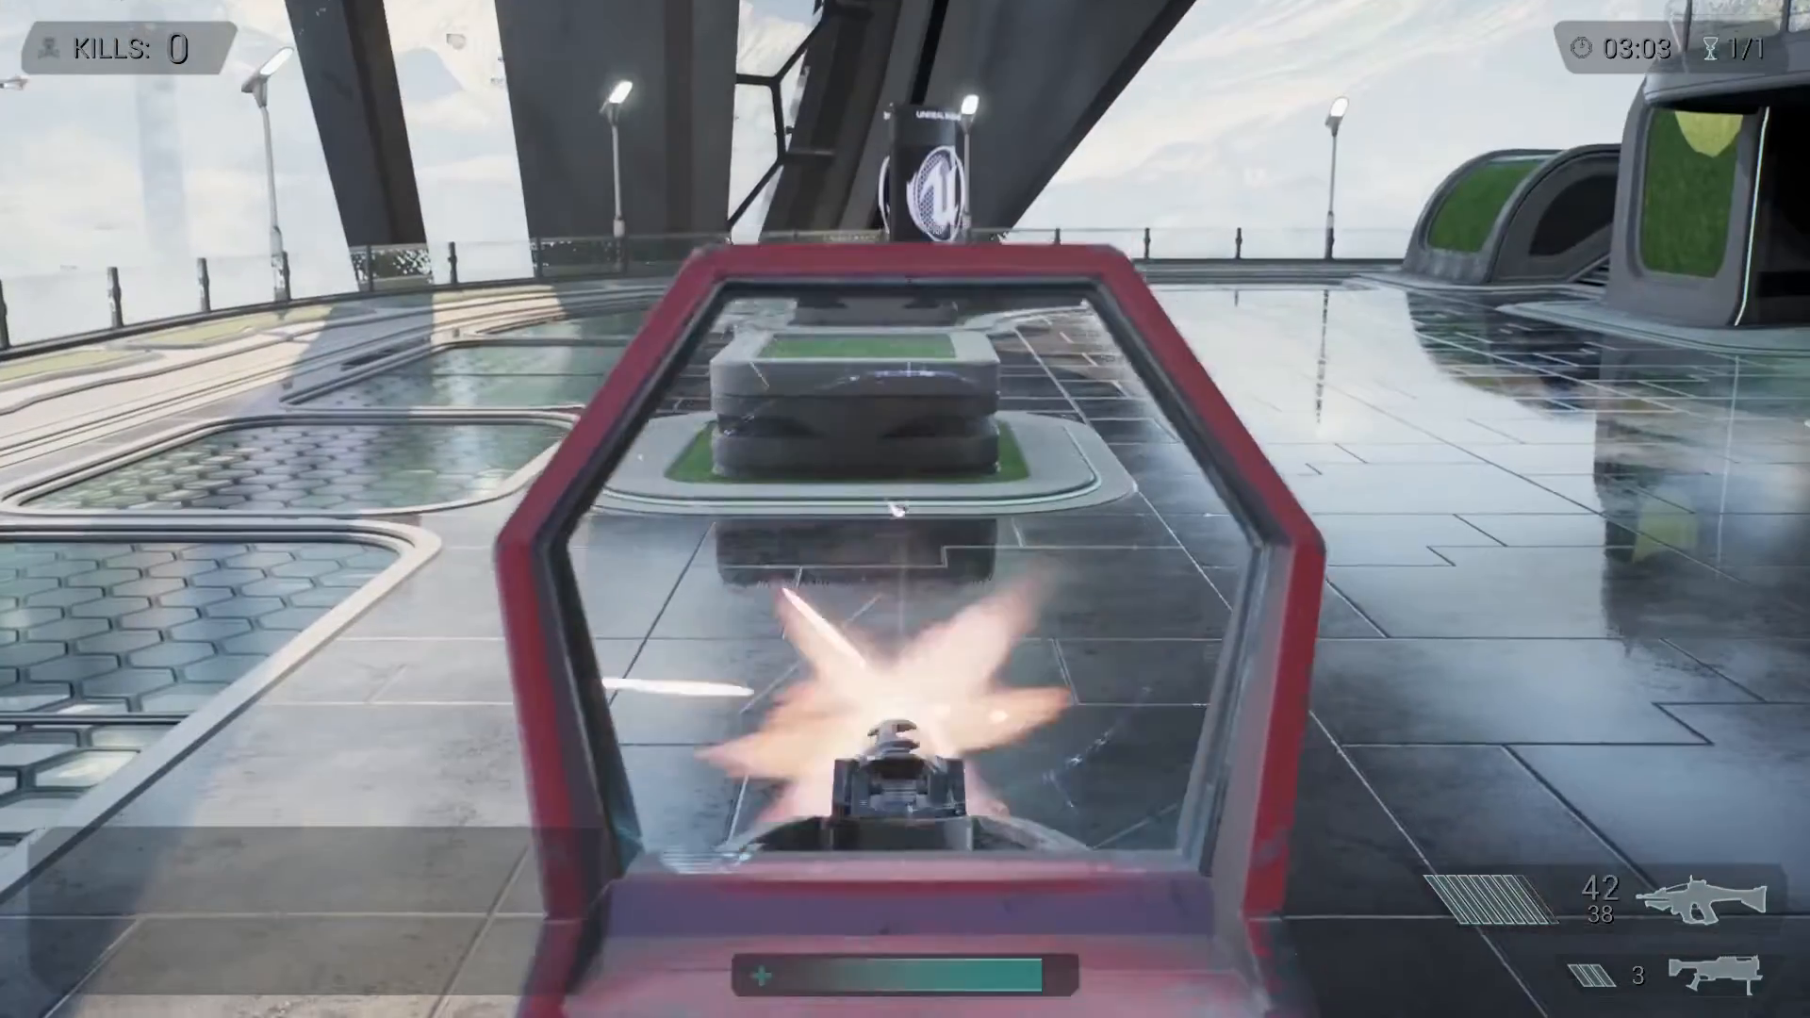